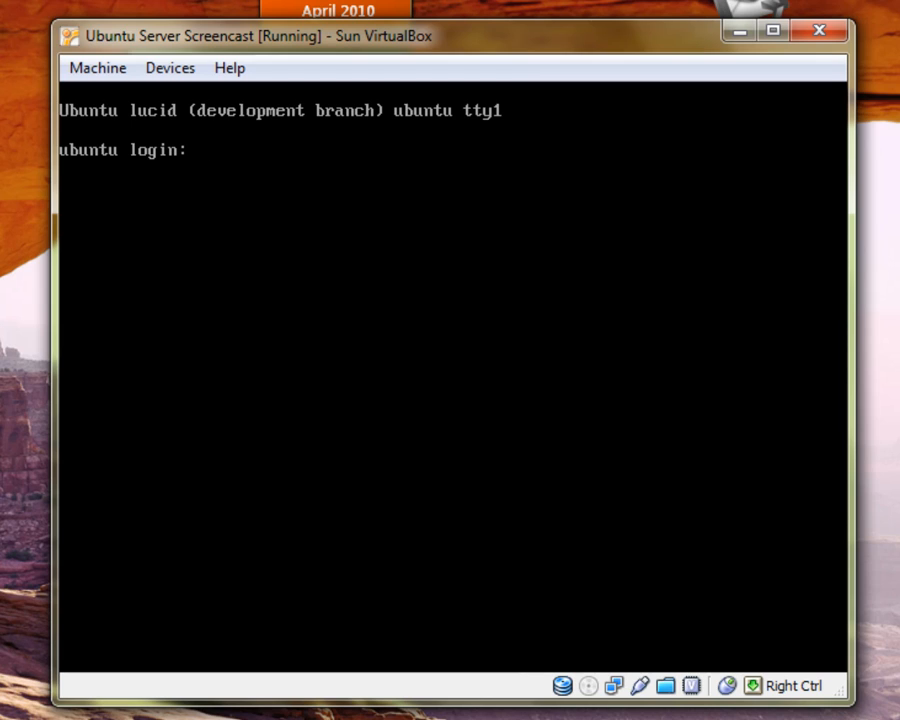
# Log in at the ubuntu prompt as user screencast with its password.
pyautogui.write('u')
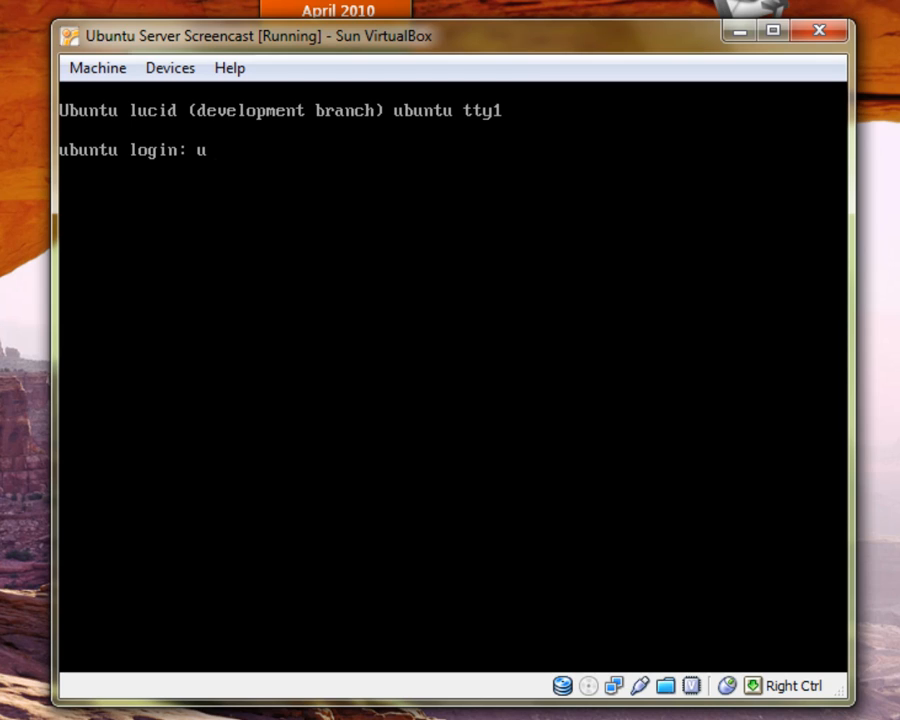
pyautogui.press('BackSpace')
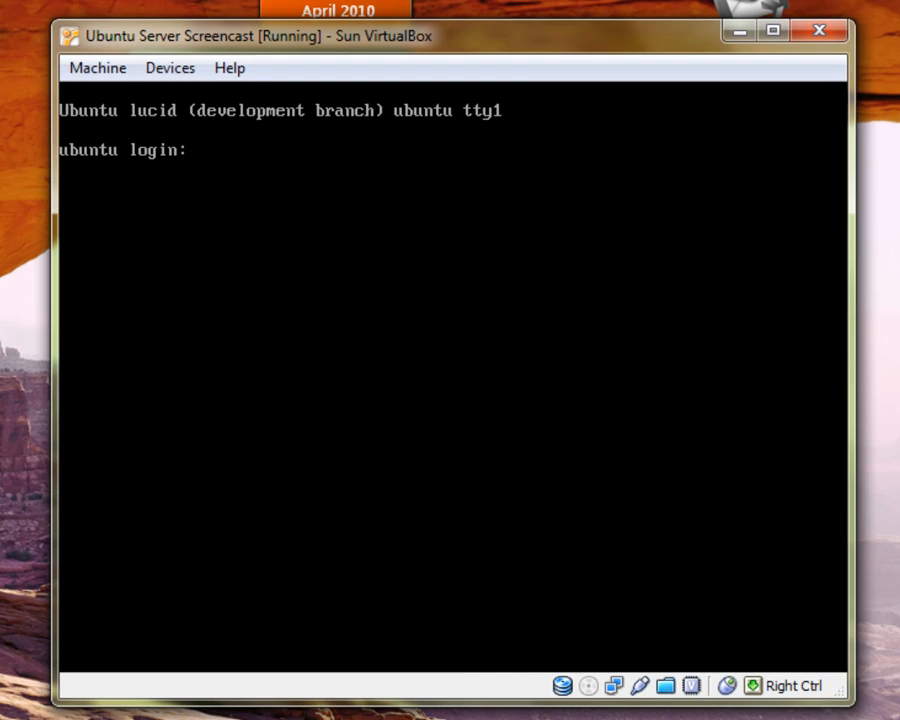
pyautogui.write('screencast')
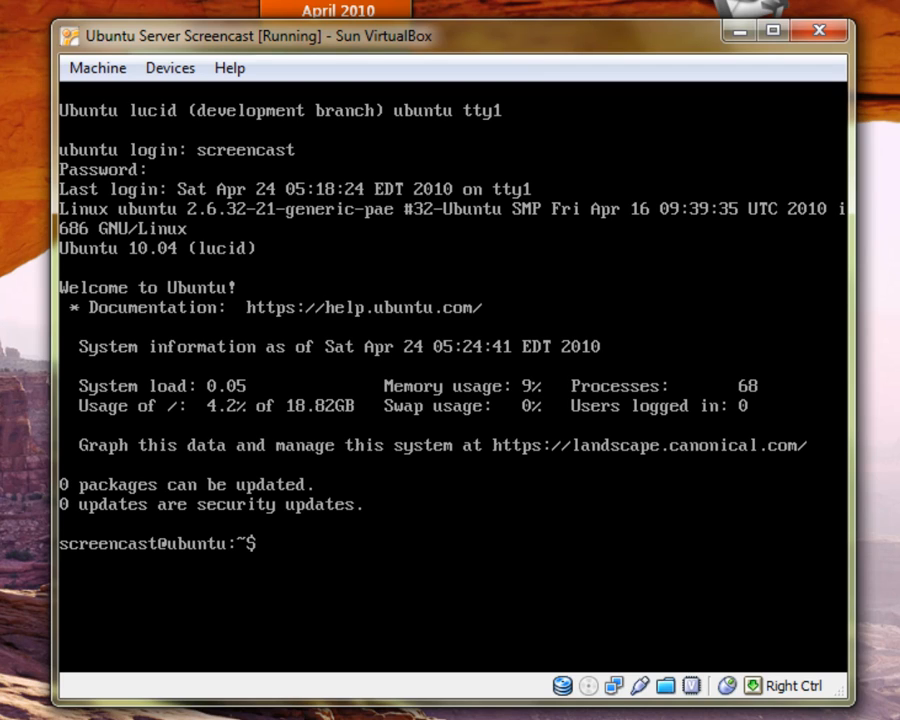
pyautogui.moveTo(708, 606)
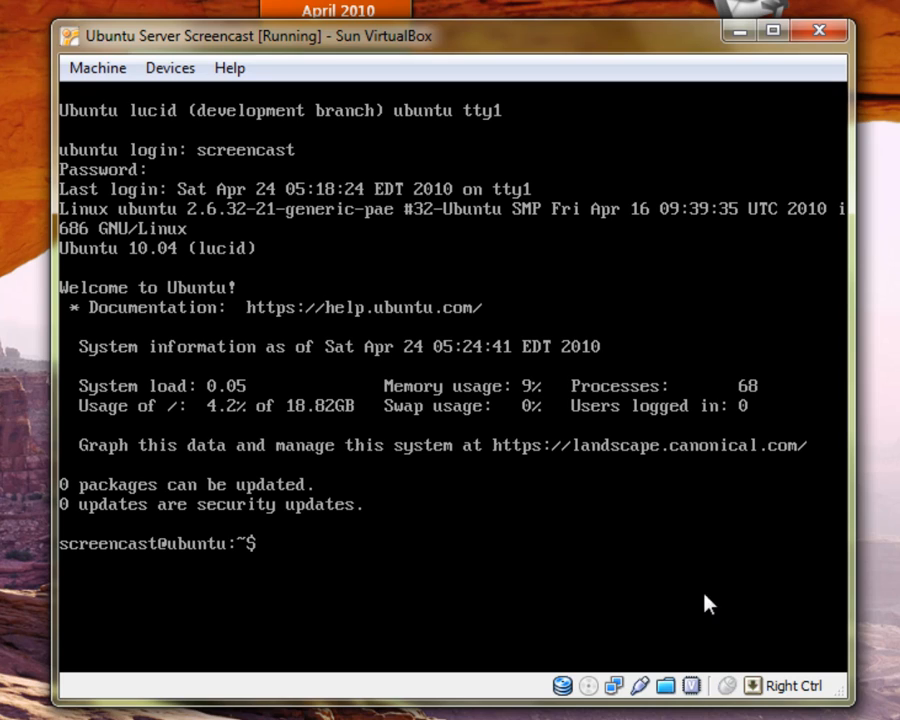
pyautogui.moveTo(436, 640)
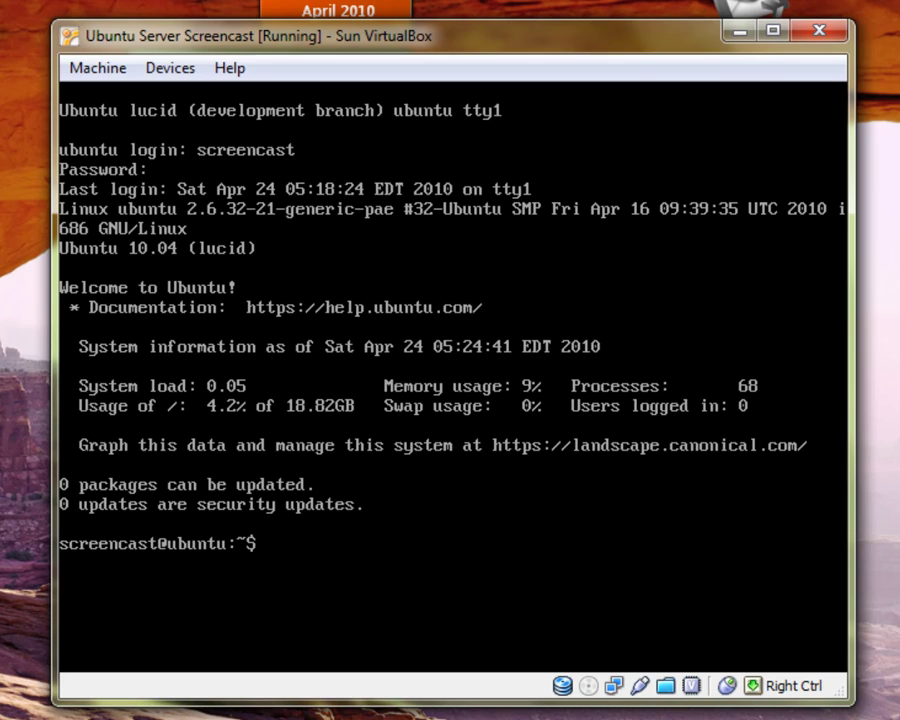
# Run sudo ufw enable, then sudo reboot now to restart the server.
pyautogui.write('sudo')
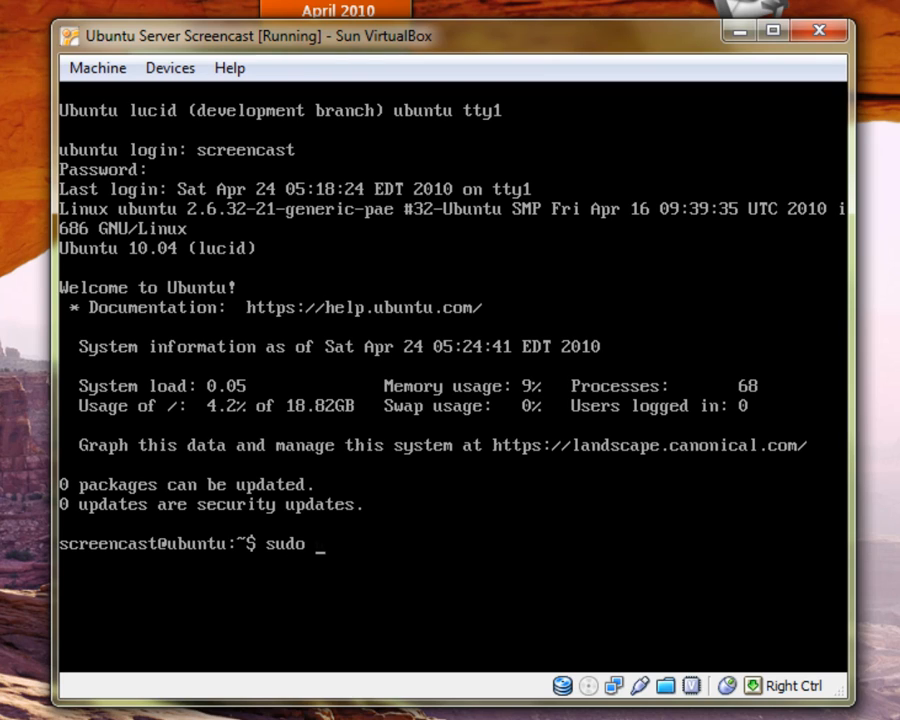
pyautogui.write('ufw enable')
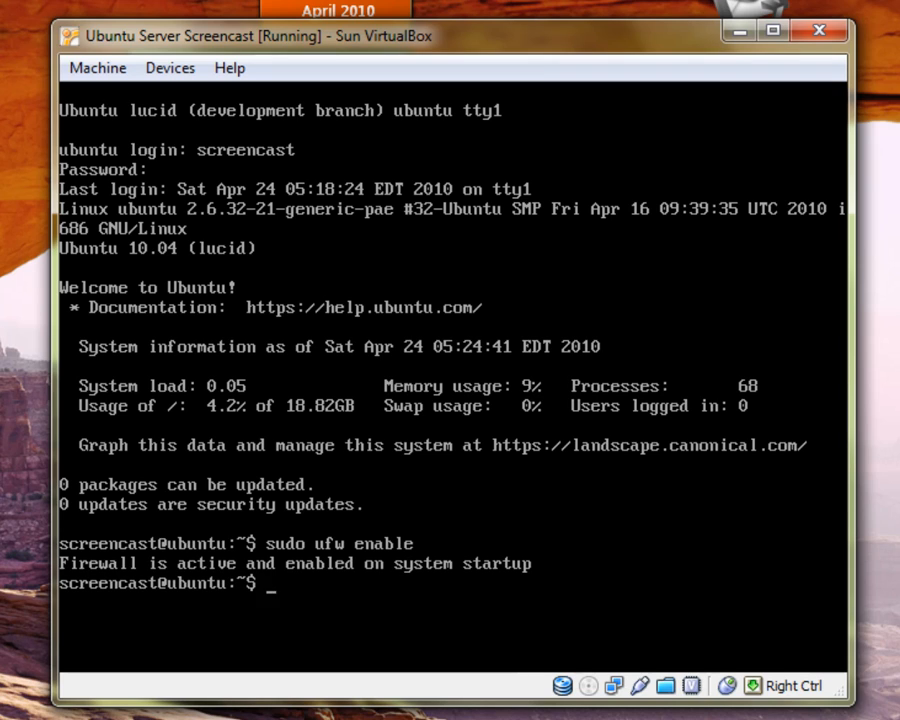
pyautogui.write('sudo re')
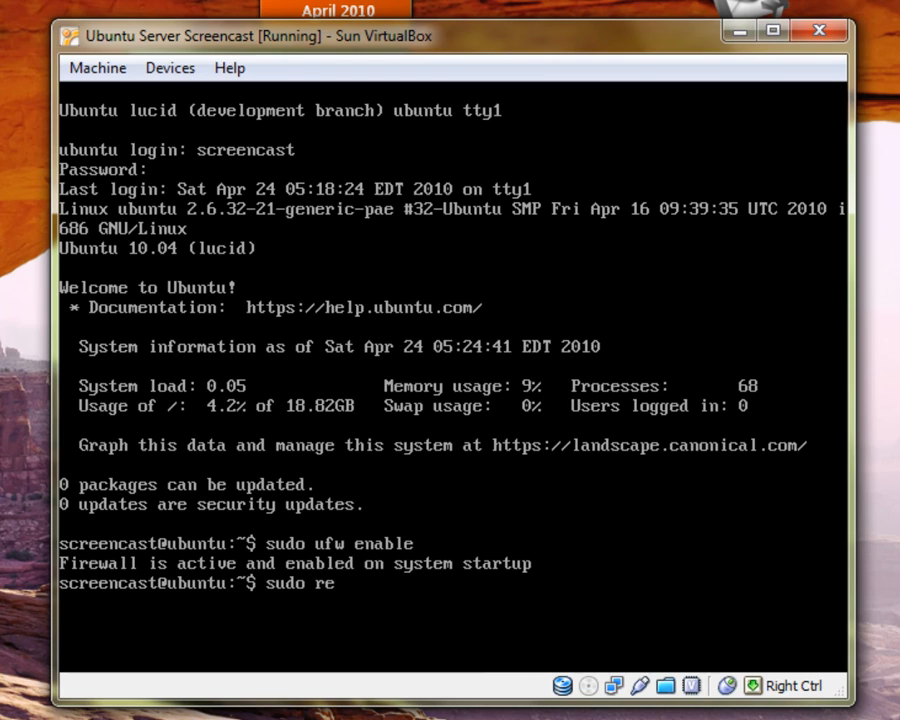
pyautogui.write('boot now')
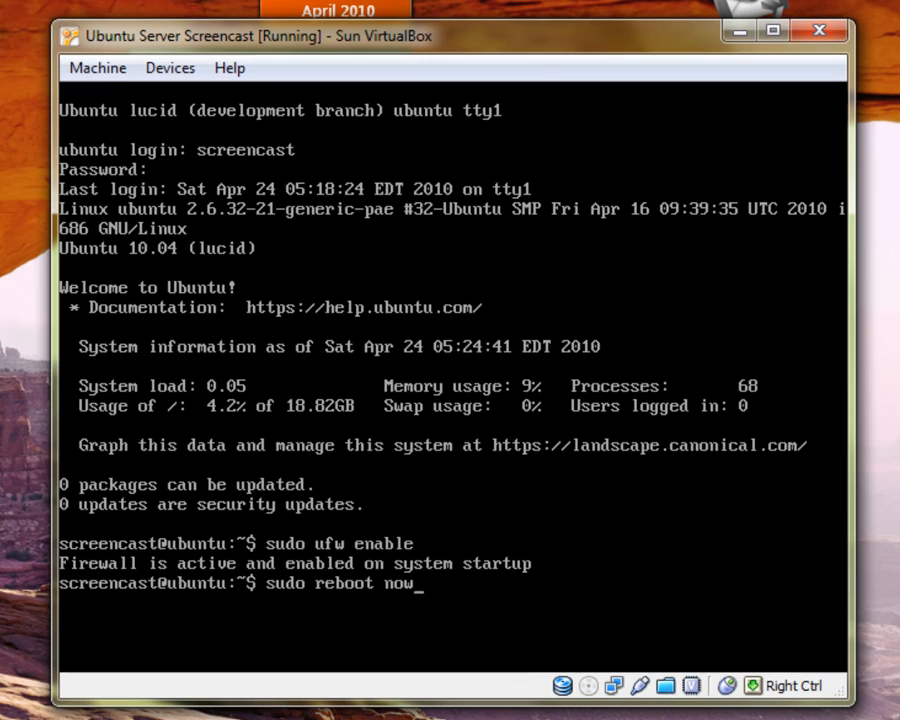
pyautogui.press('Return')
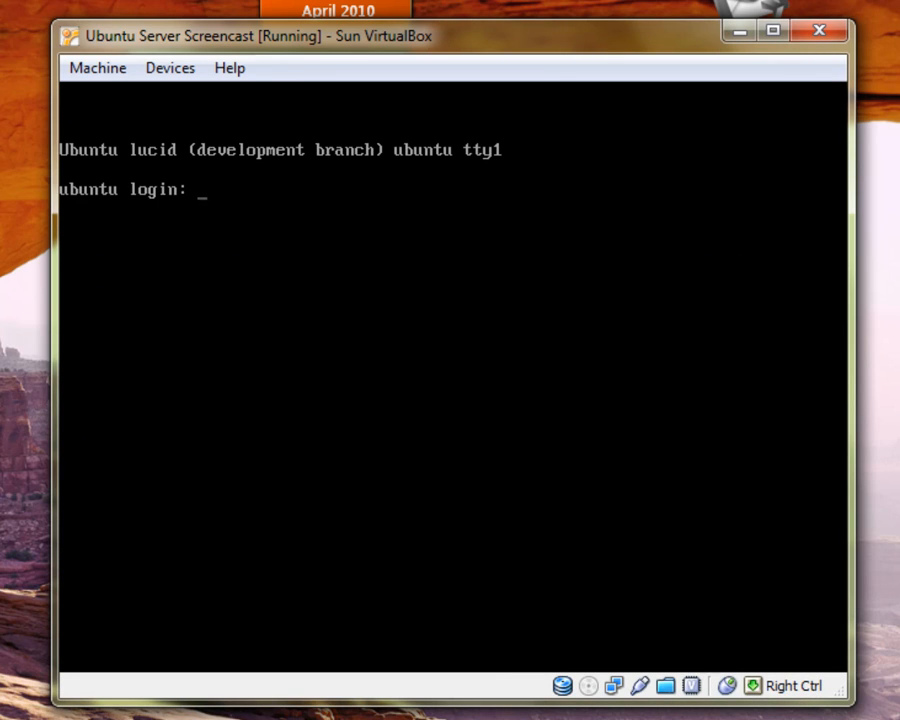
# Log in as screencast and run sudo ufw status to confirm Status: active.
pyautogui.write('screencast')
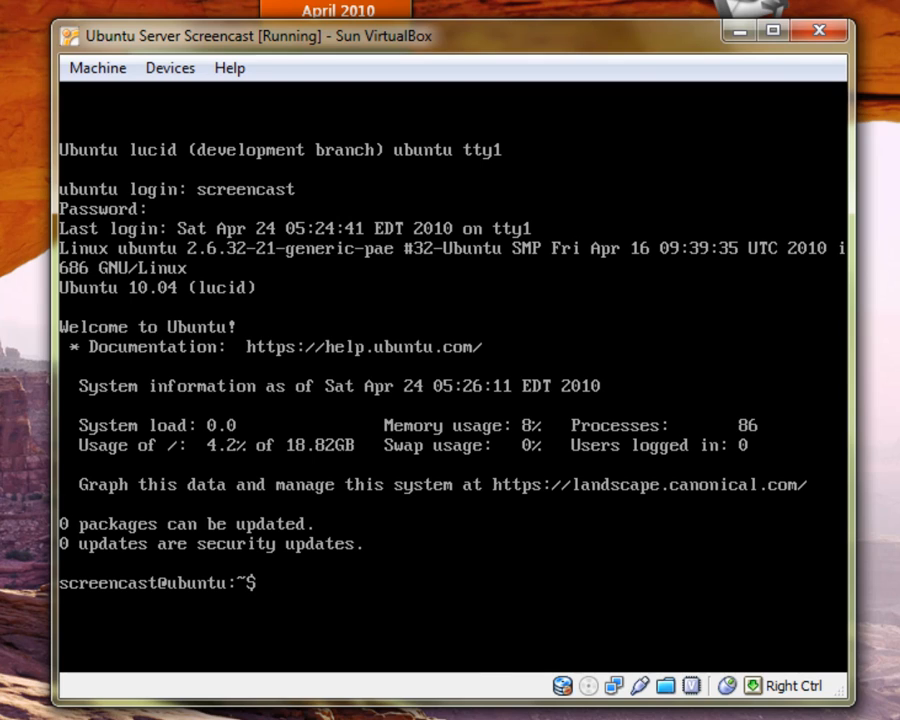
pyautogui.write('sudo u')
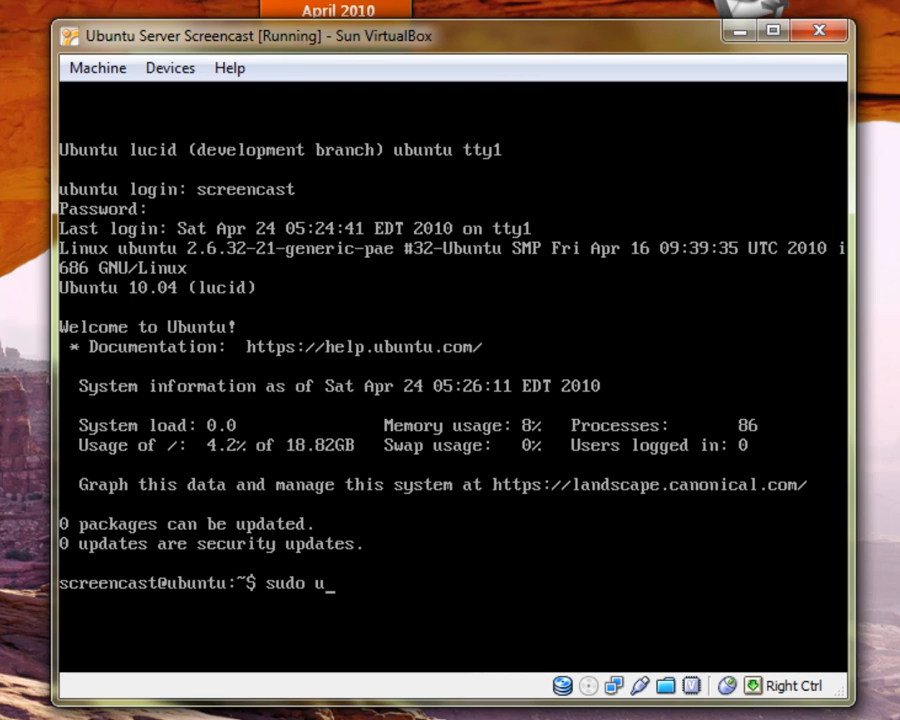
pyautogui.write('fw statu')
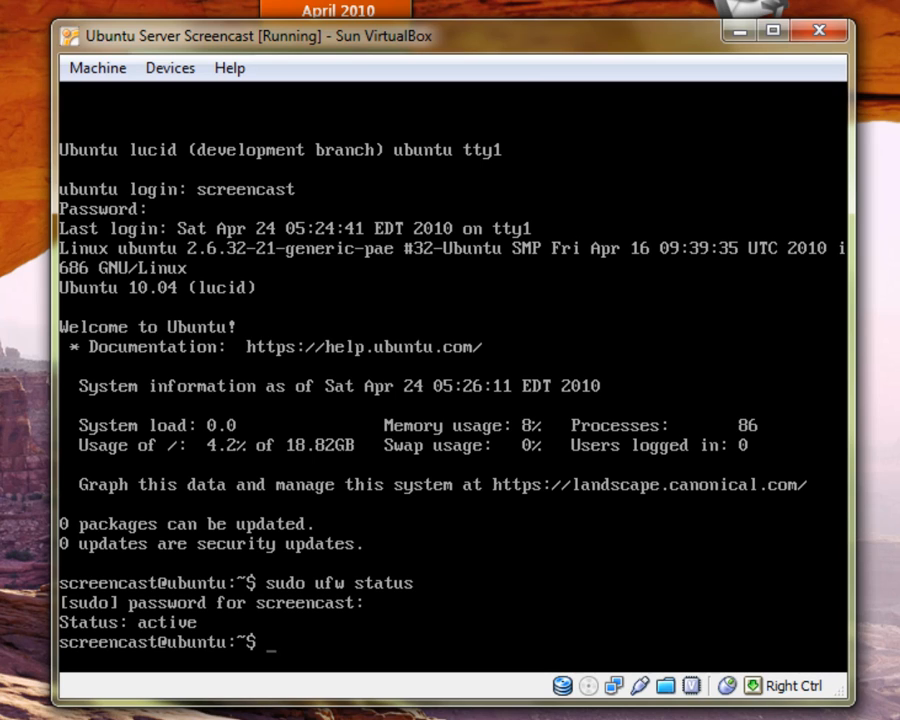
pyautogui.write('sudo')
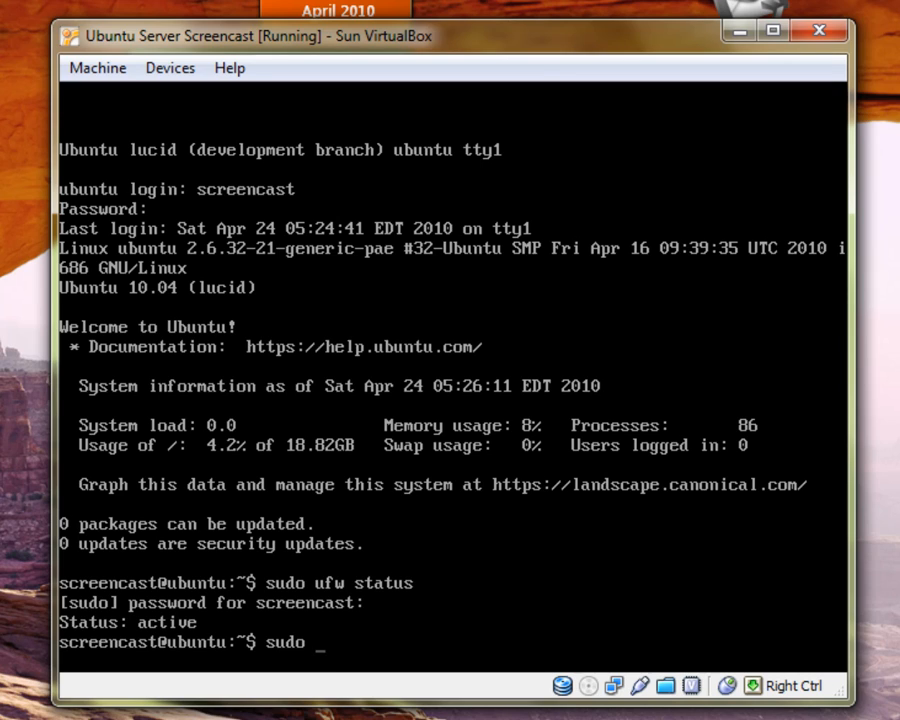
# Allow ssh and port 80 through the firewall with sudo ufw allow.
pyautogui.write('a')
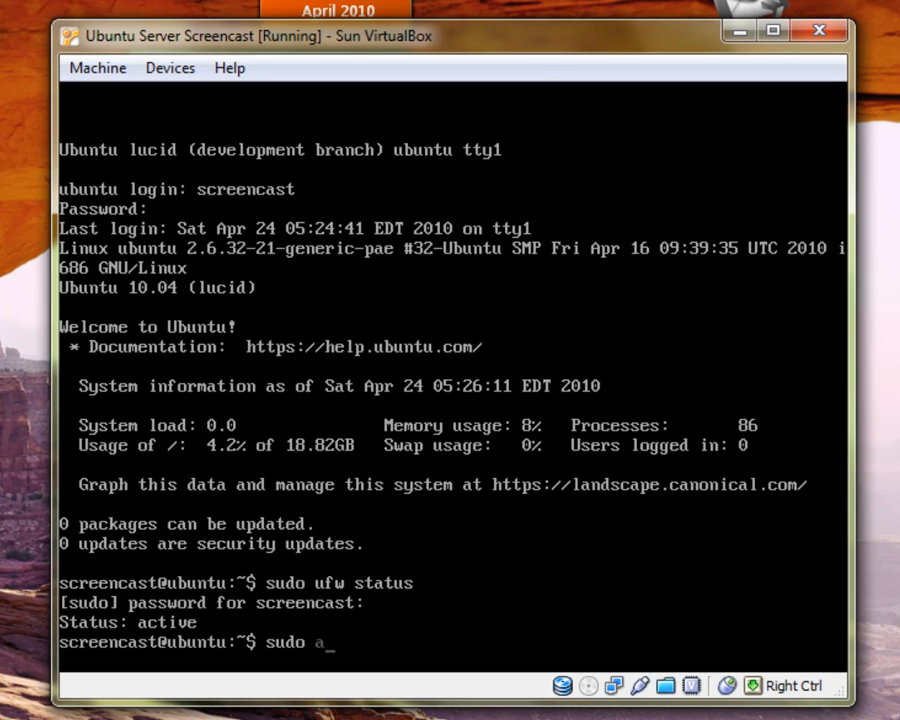
pyautogui.write('fw')
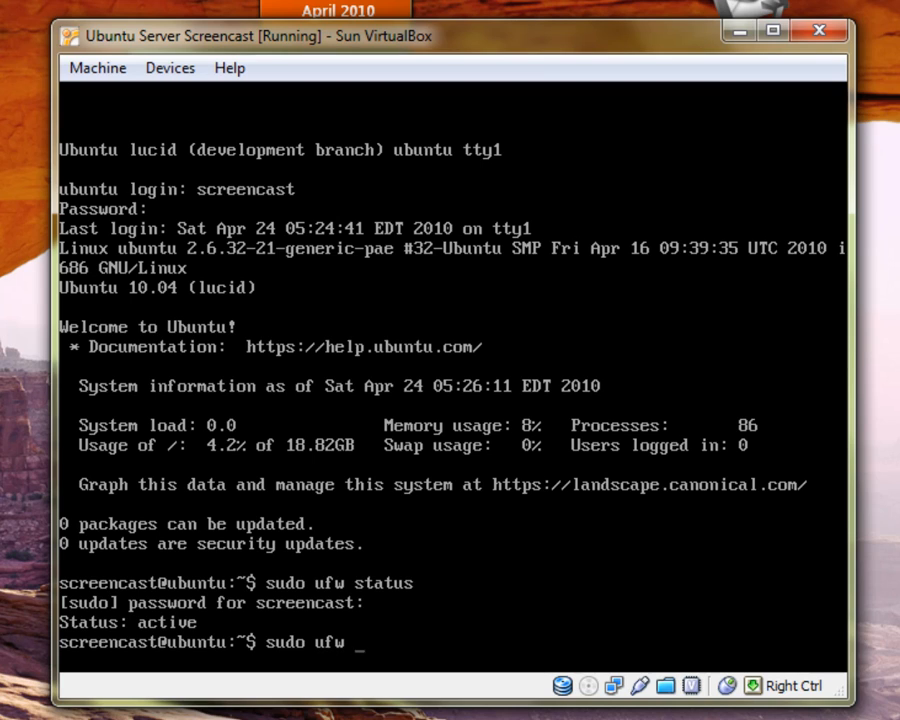
pyautogui.write('allow')
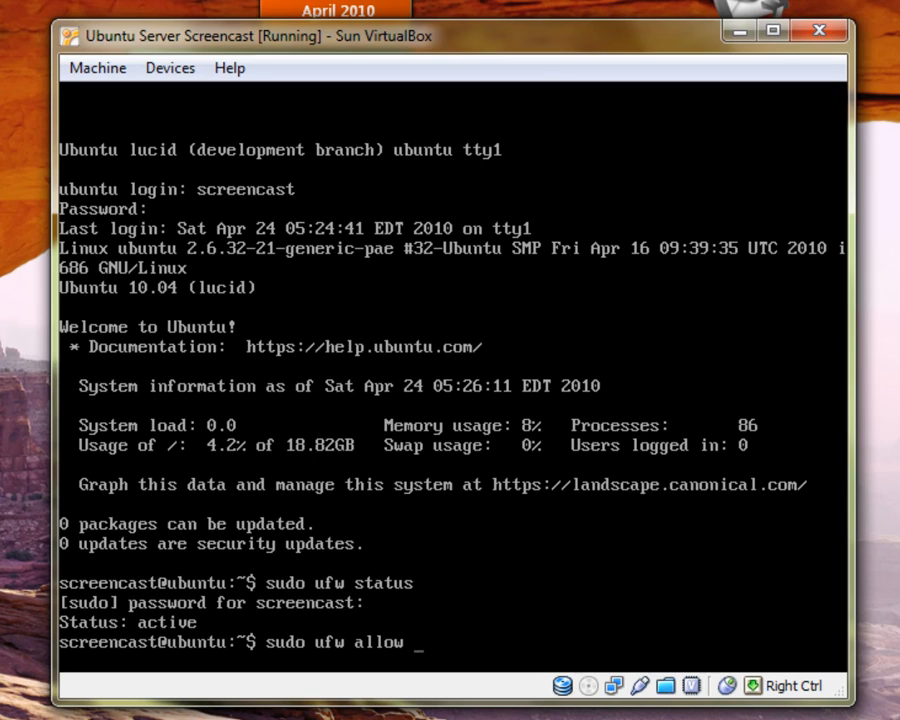
pyautogui.write('ss')
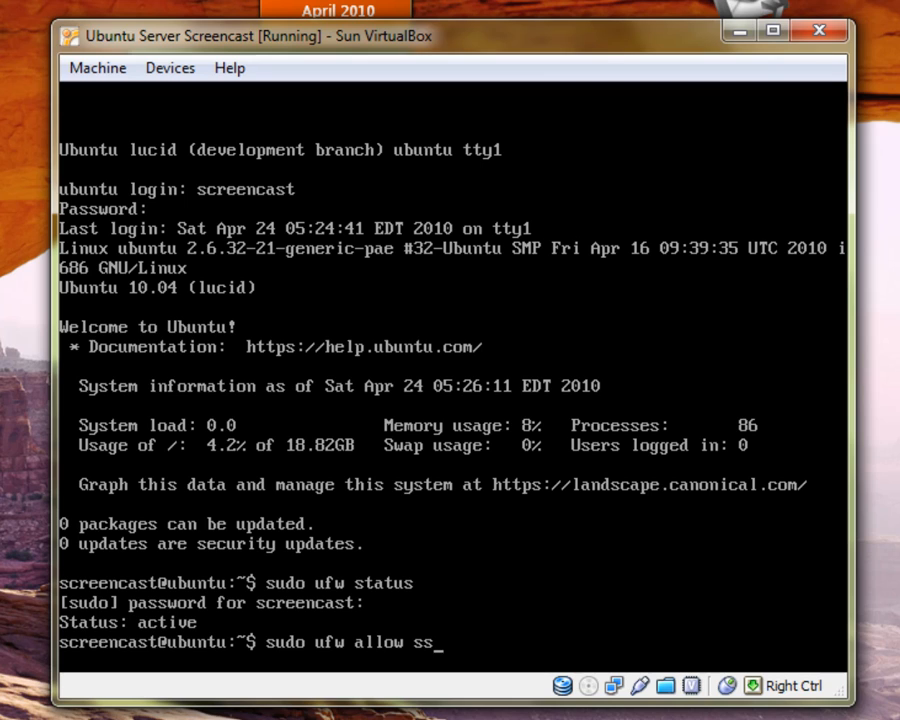
pyautogui.write('h')
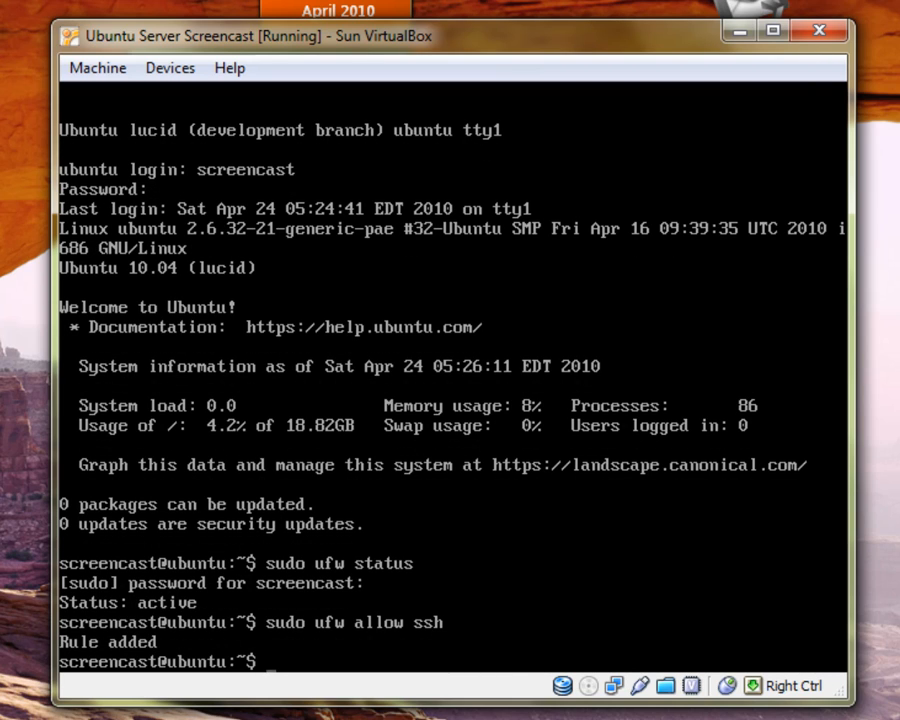
pyautogui.write('sudo')
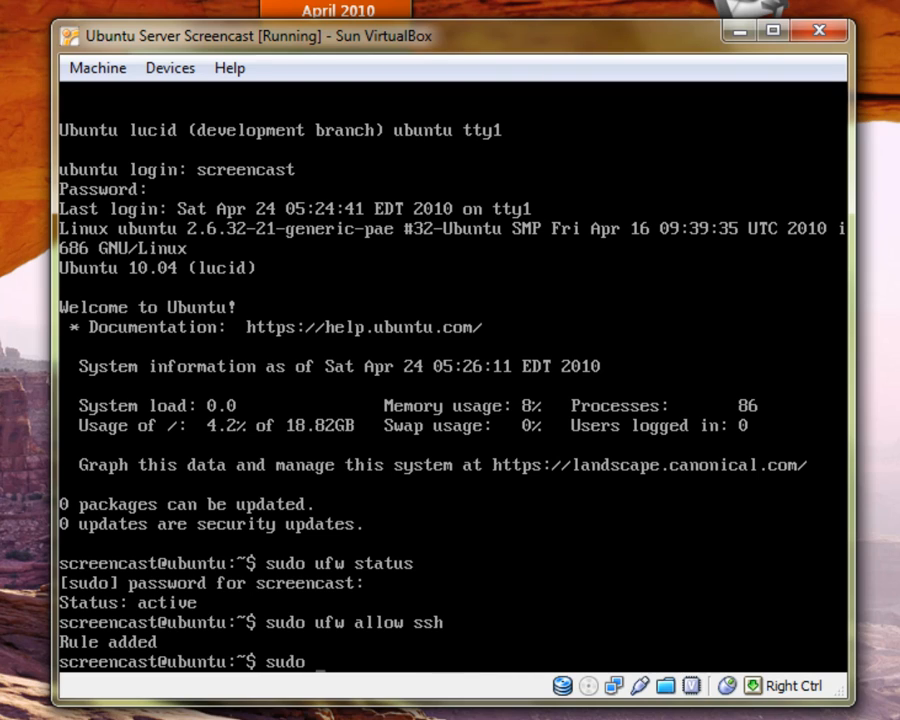
pyautogui.write('ufw allow')
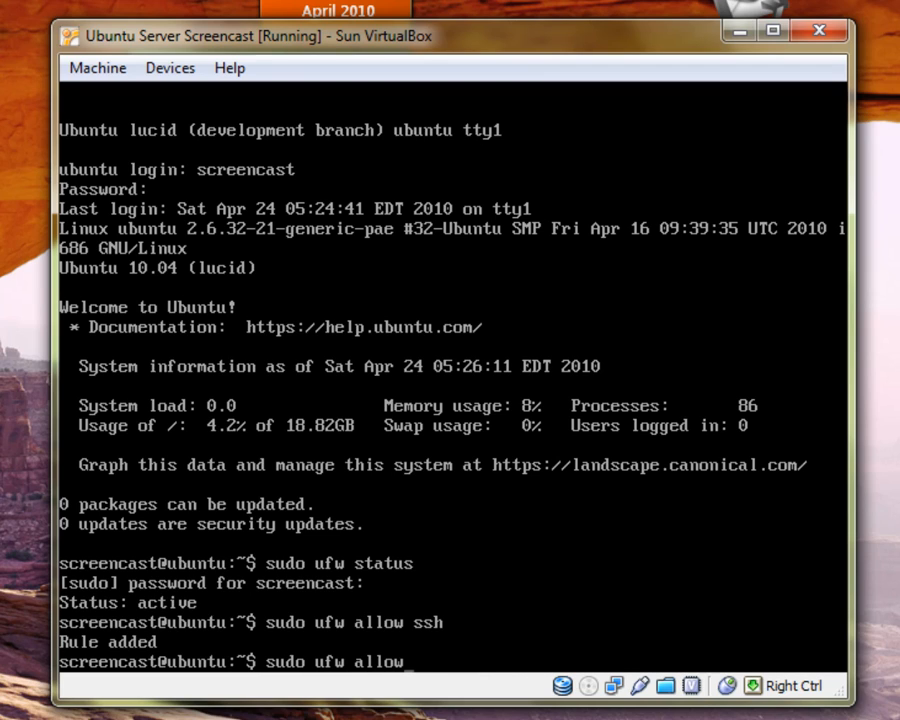
pyautogui.write('80')
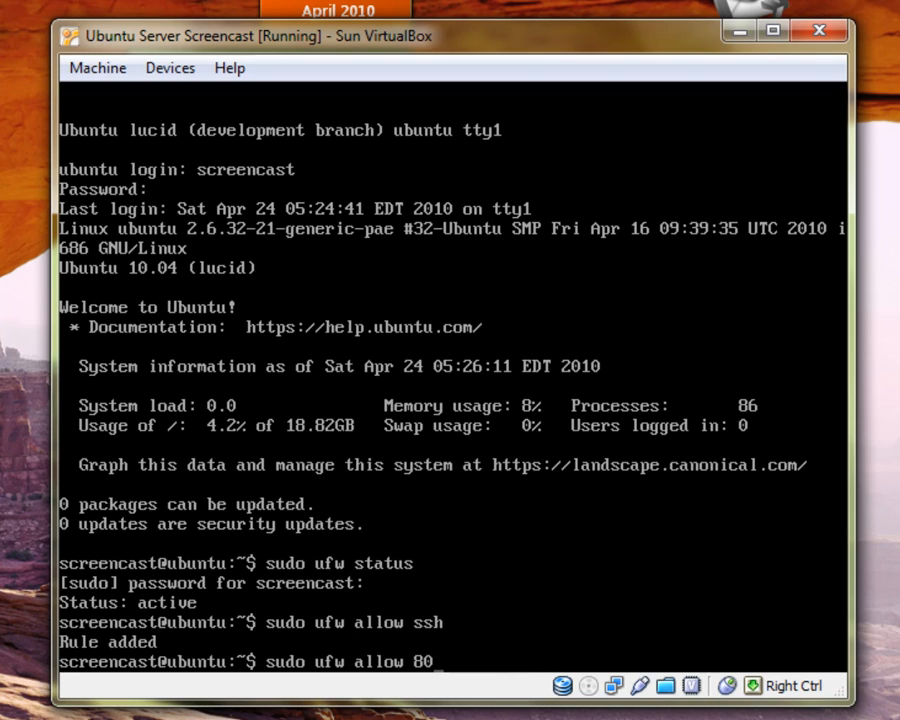
pyautogui.press('Return')
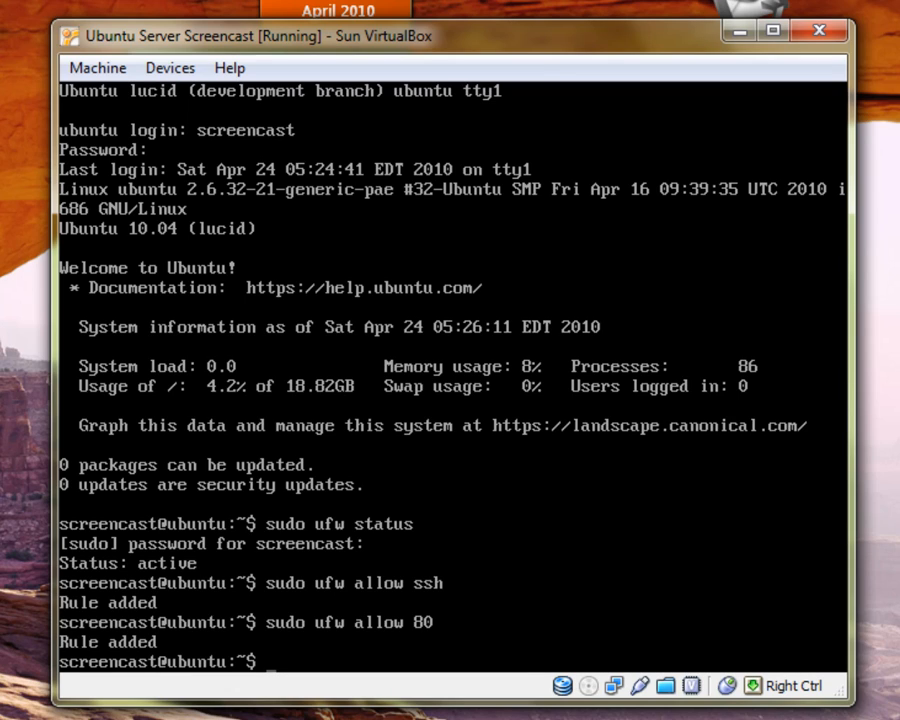
# Allow port 443 and ftp through the firewall with sudo ufw allow.
pyautogui.write('sudo ufw allow')
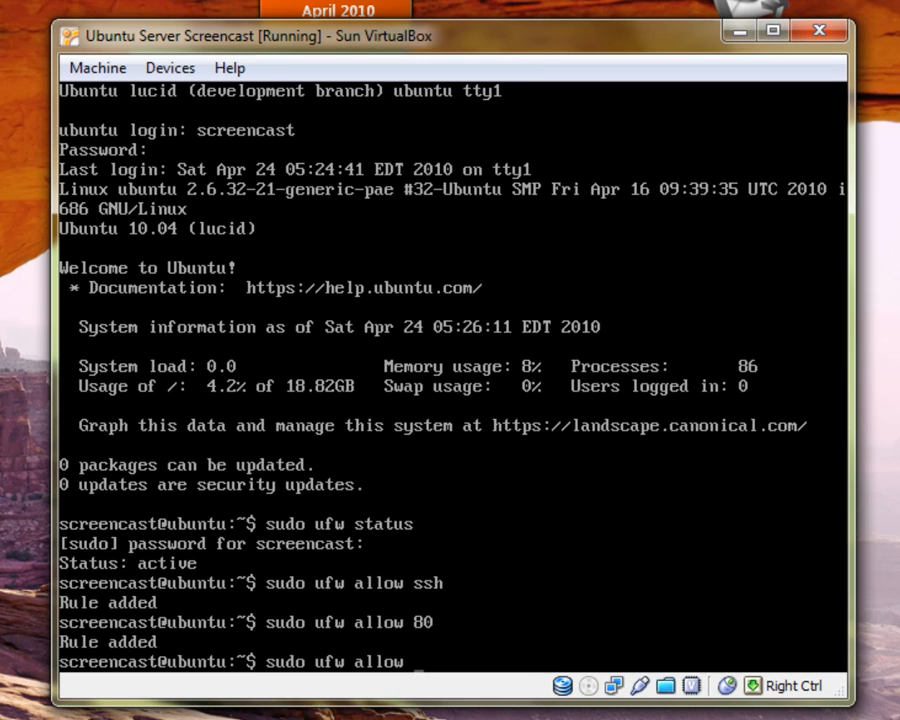
pyautogui.write('443')
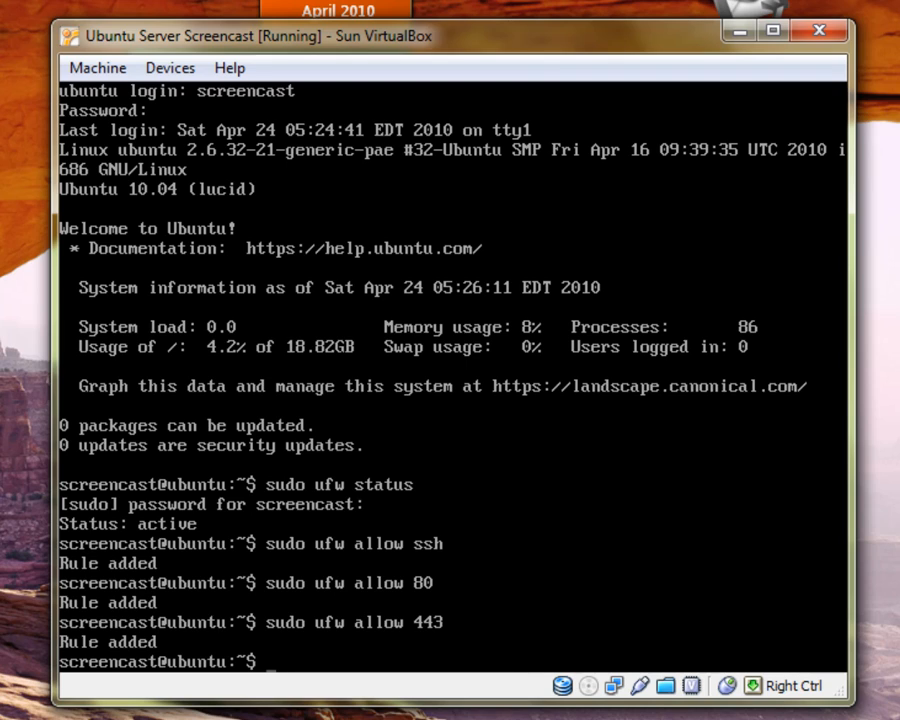
pyautogui.write('sud')
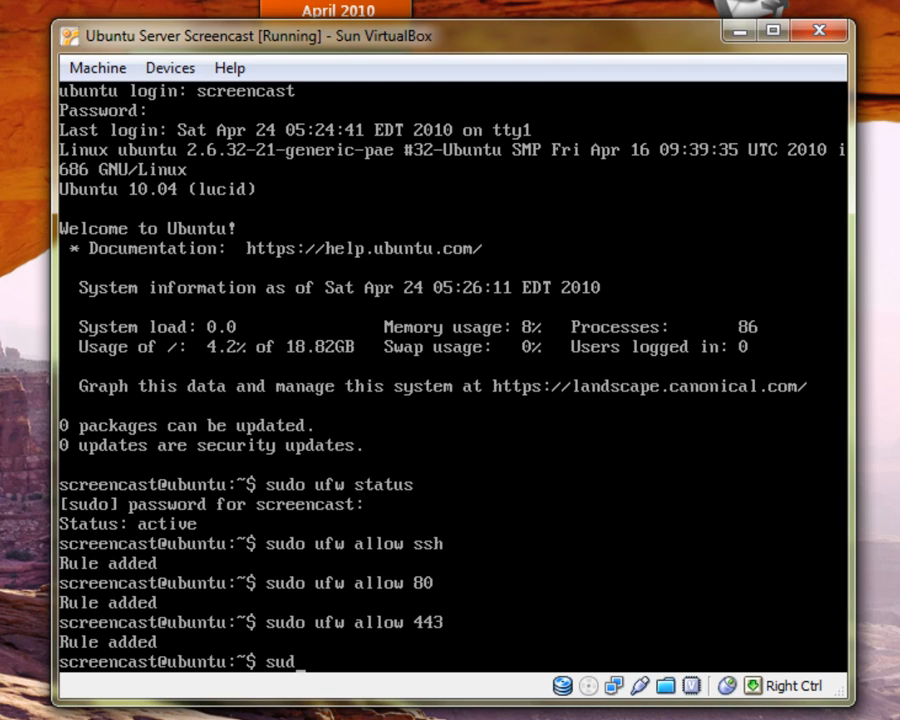
pyautogui.write('o ufw')
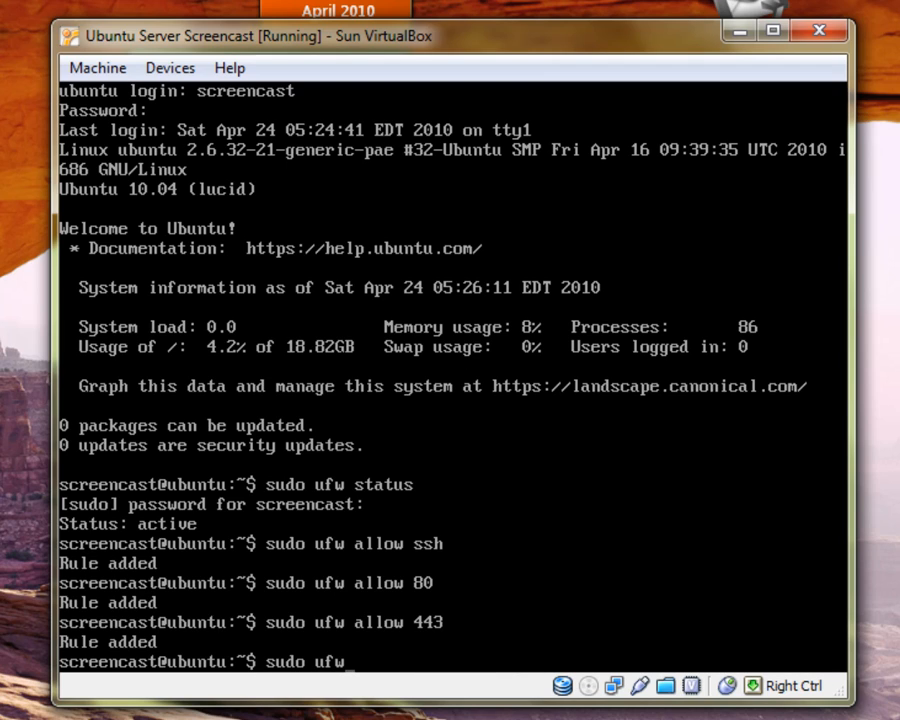
pyautogui.write('allow ftp')
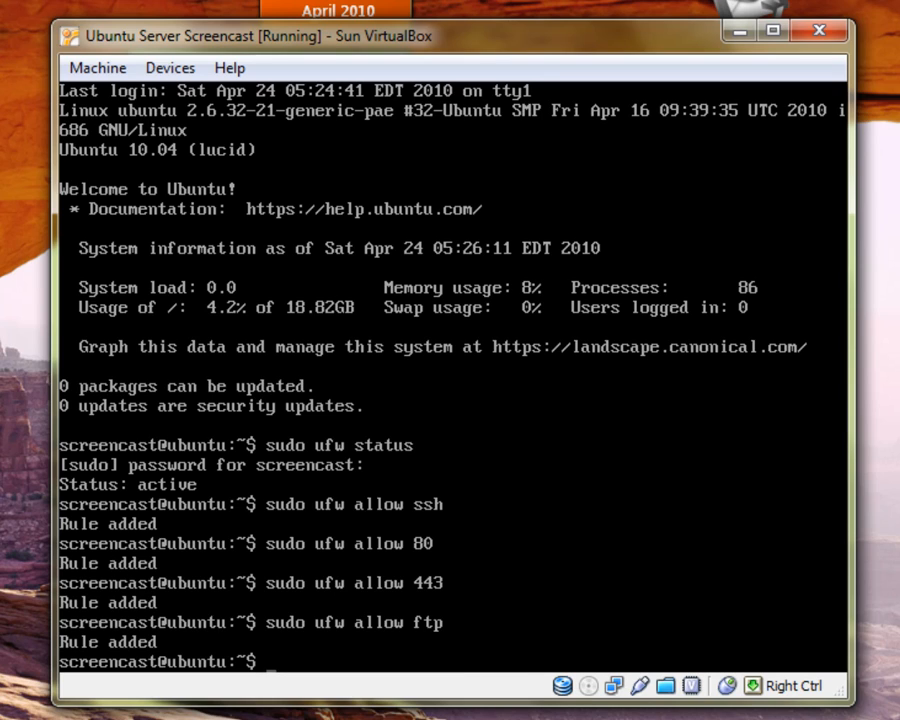
pyautogui.write('sudo')
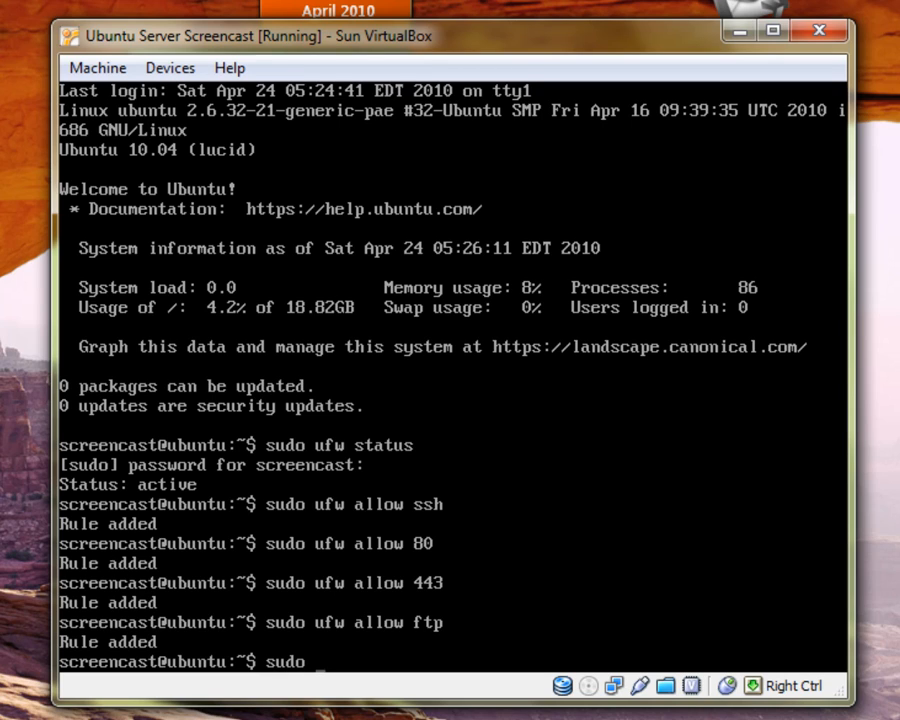
# Deny ftp with sudo ufw deny, then list rules: 22, 80, 443 allowed, 21/tcp denied.
pyautogui.write('ufw')
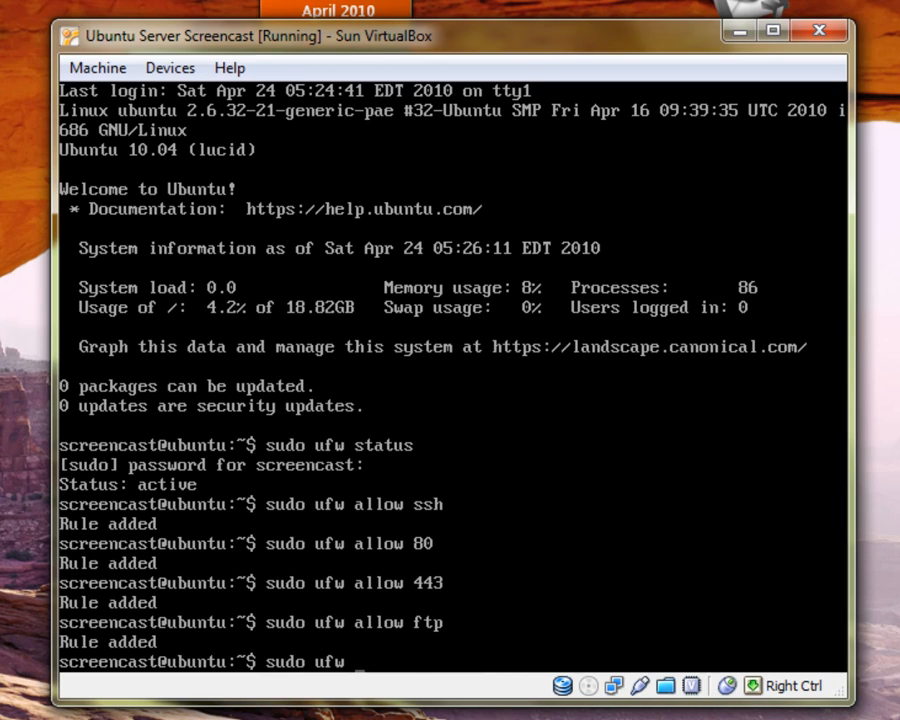
pyautogui.write('deny h')
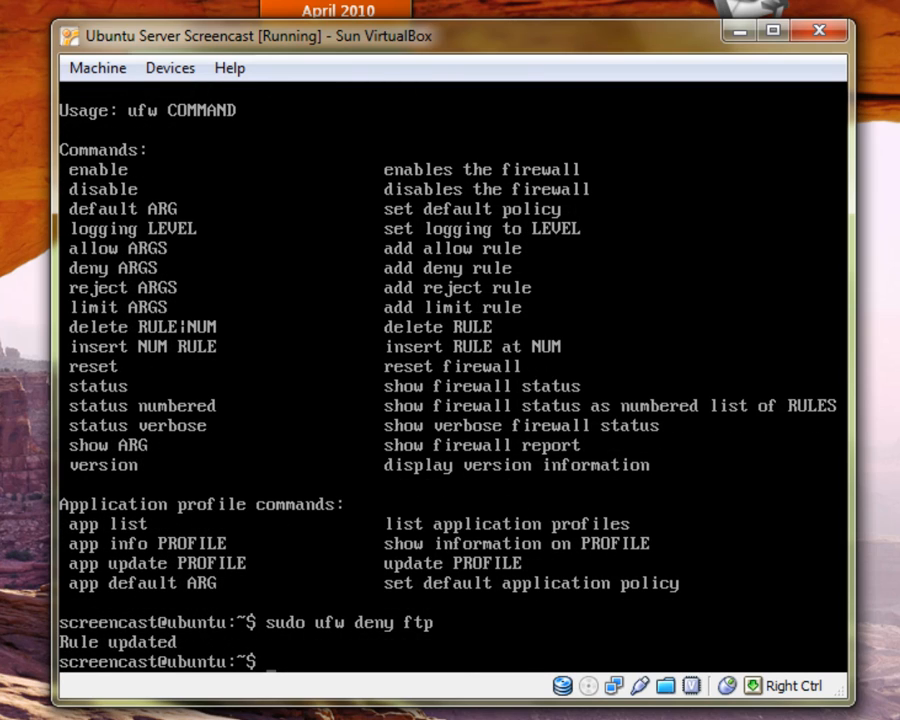
pyautogui.write('sudo ufw status')
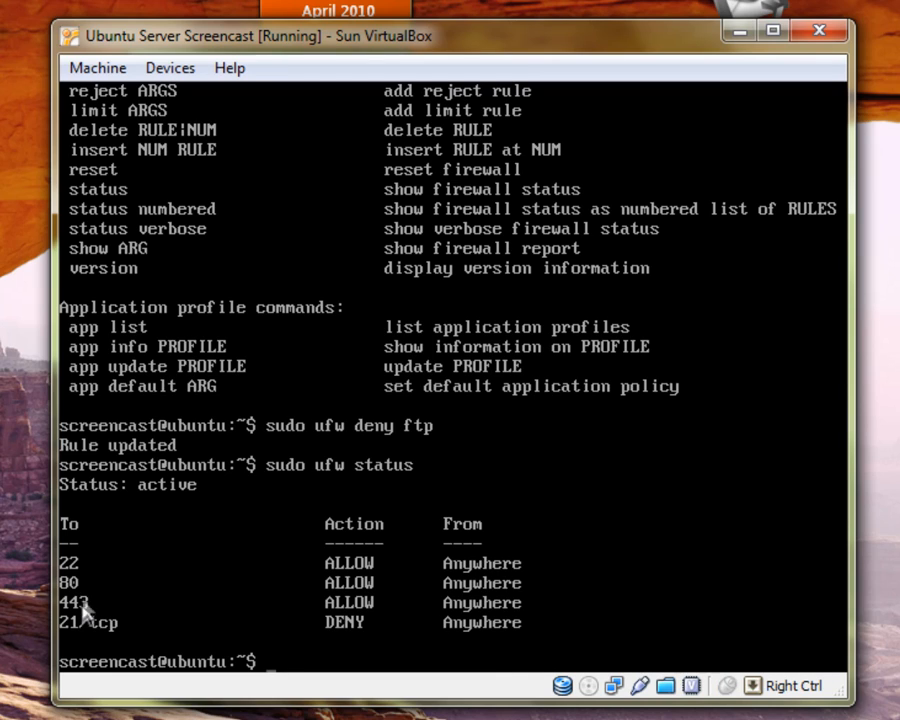
pyautogui.moveTo(184, 620)
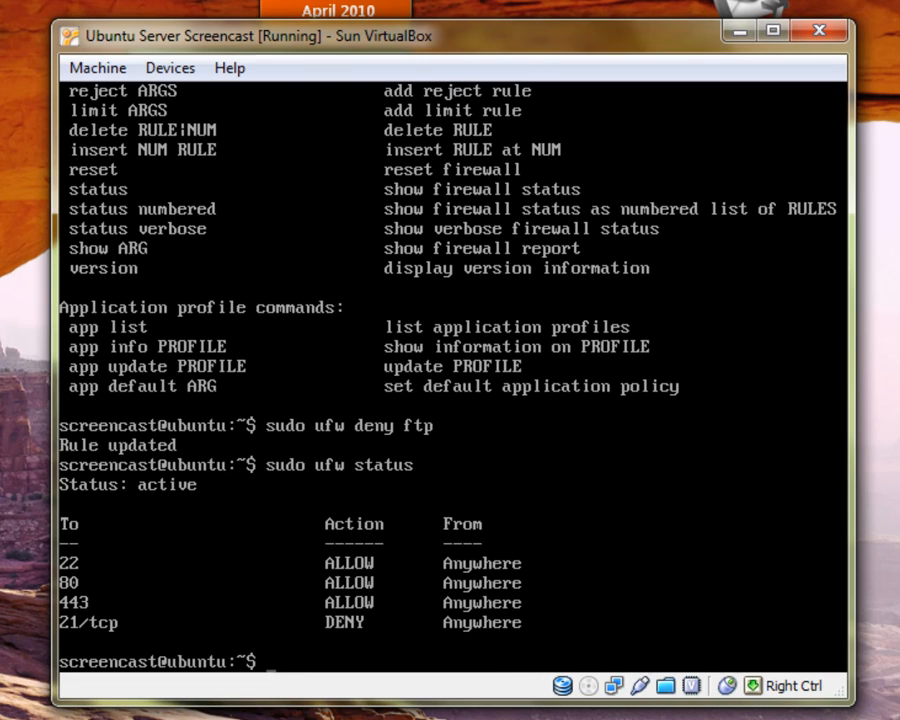
# Run sudo ufw reset to reach the proceed-or-cancel confirmation prompt.
pyautogui.write('sudoo ufw')
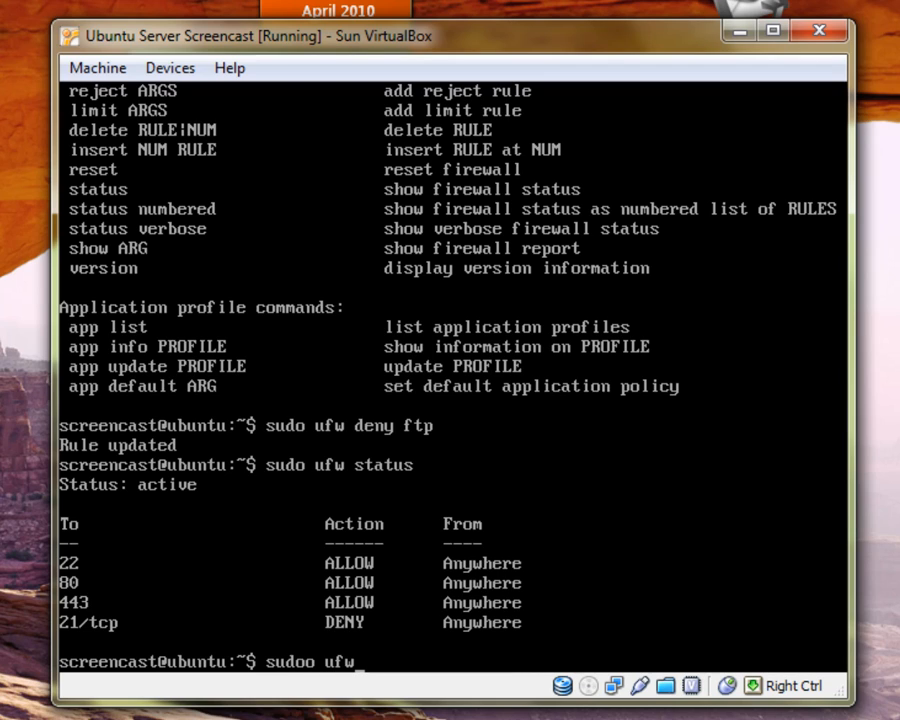
pyautogui.press('BackSpace')
pyautogui.write(' r')
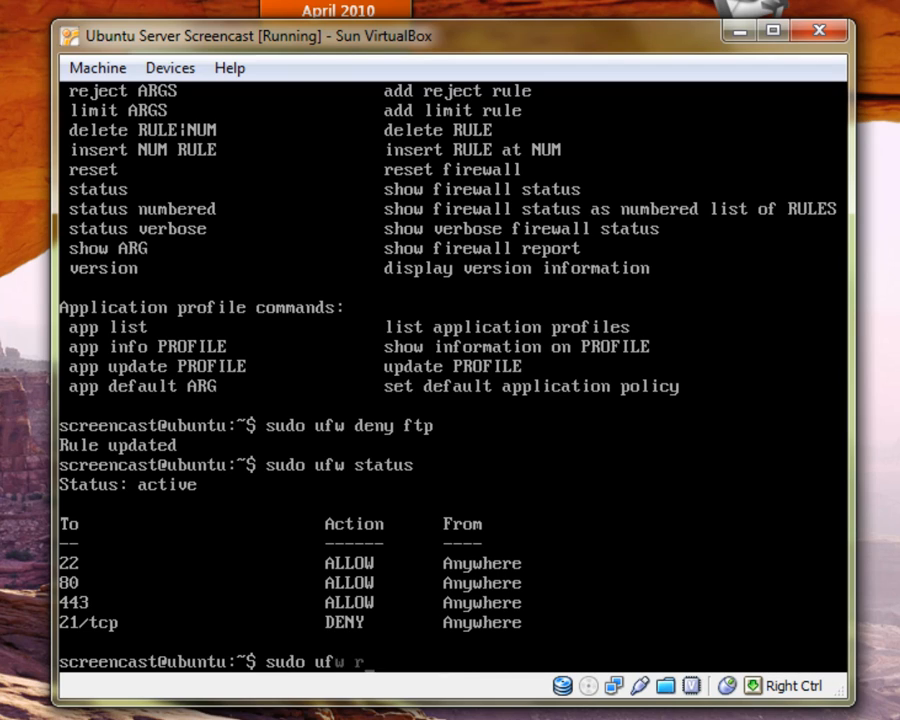
pyautogui.write('eset')
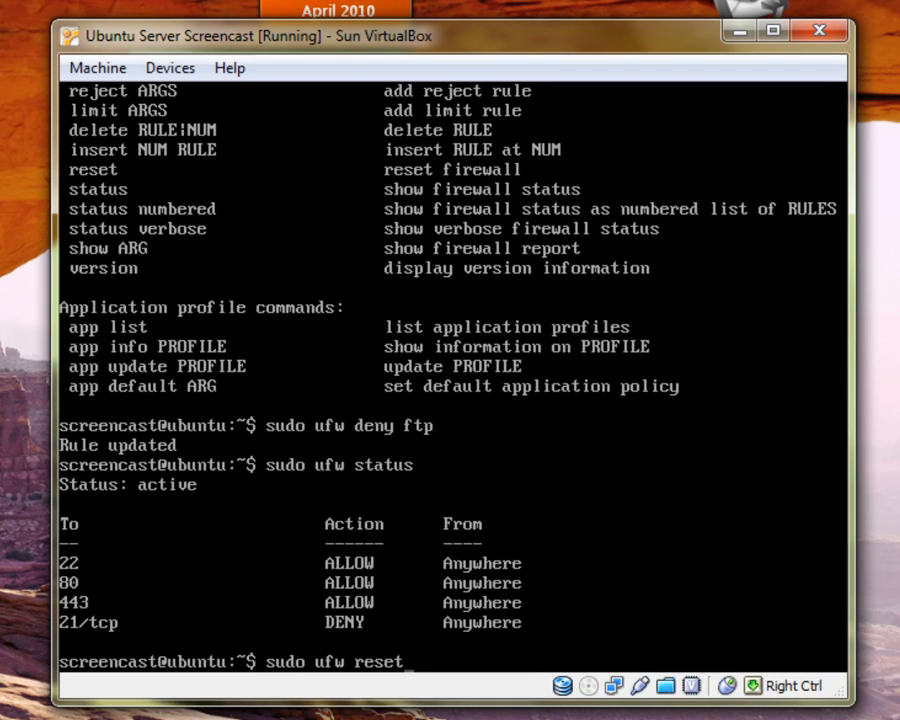
pyautogui.press('Return')
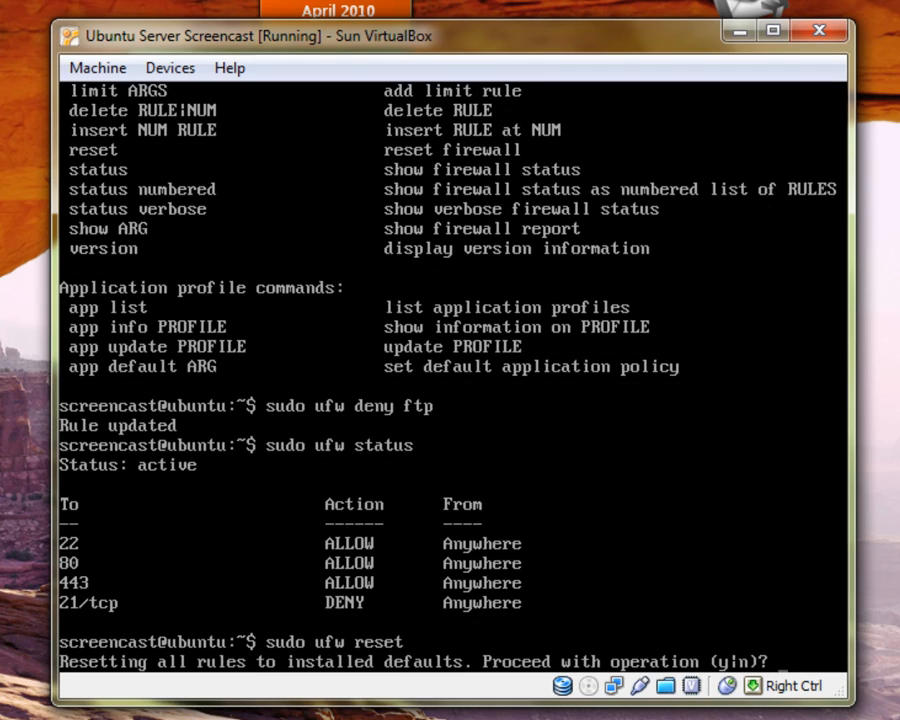